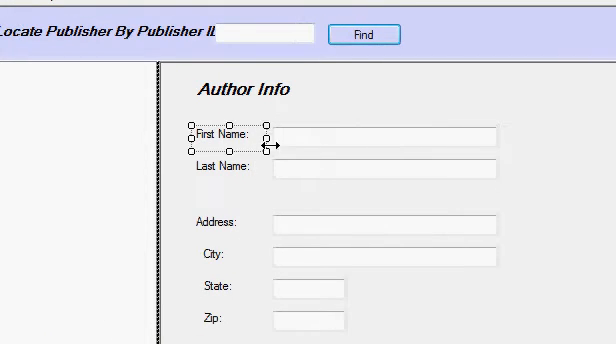
- Start debugging to run the Book Browser app from the designer
click(218, 168)
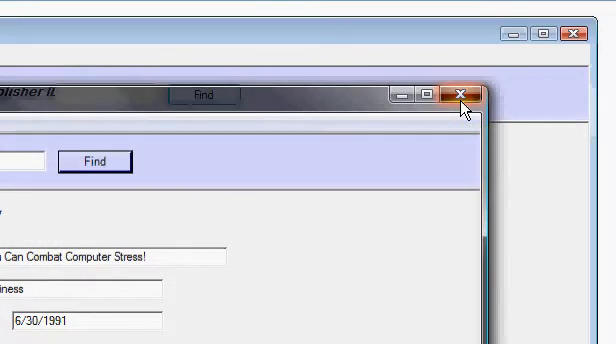
- Close the running Book Browser window to return to Visual Studio
click(458, 93)
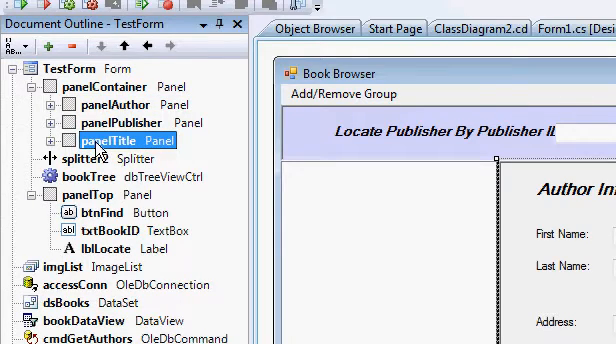
- Select panelTitle in Document Outline and scroll to rearrange panels within panelContainer
click(120, 121)
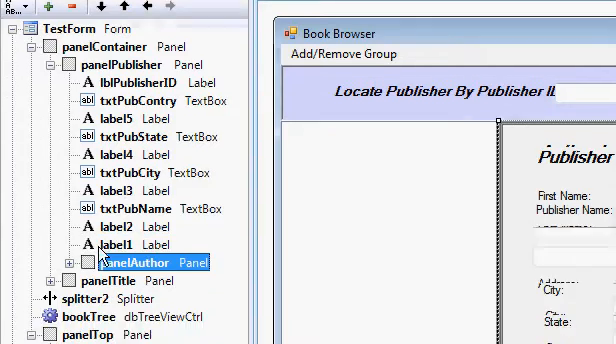
scroll(down, 3)
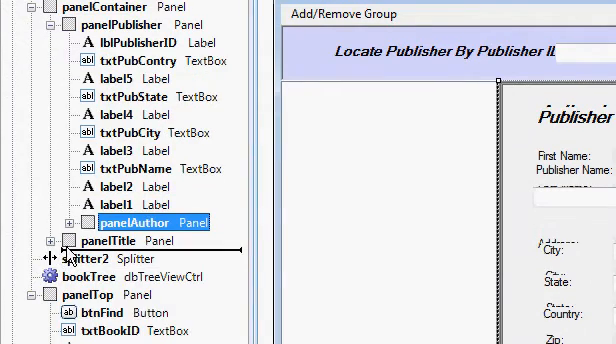